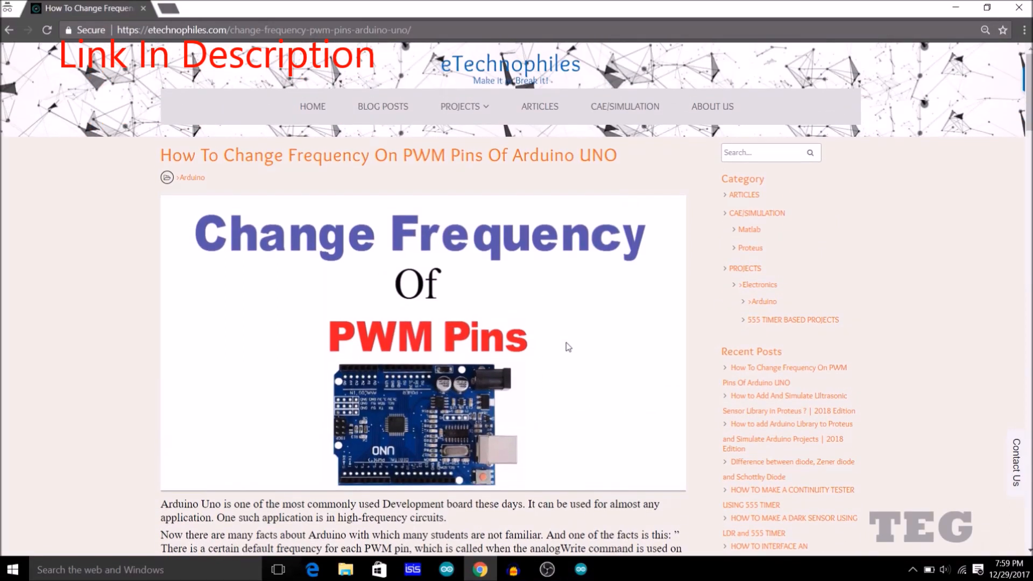
pyautogui.moveTo(77, 257)
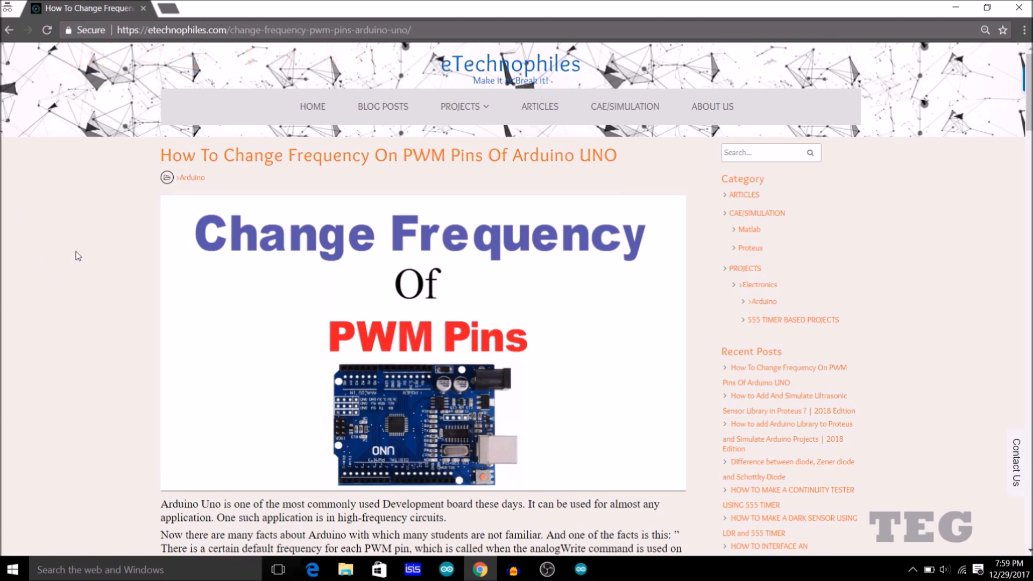
pyautogui.moveTo(104, 245)
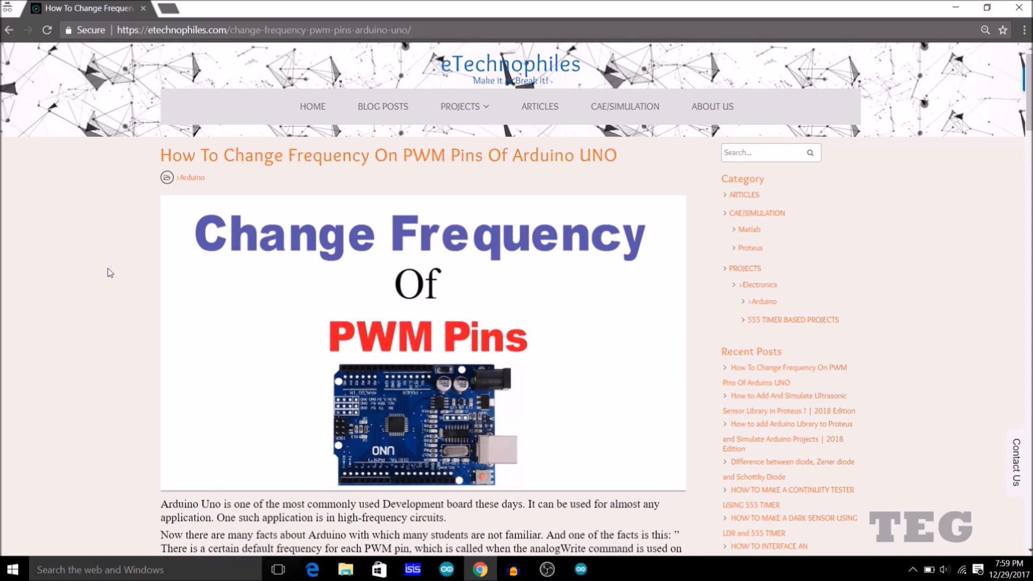
pyautogui.moveTo(113, 291)
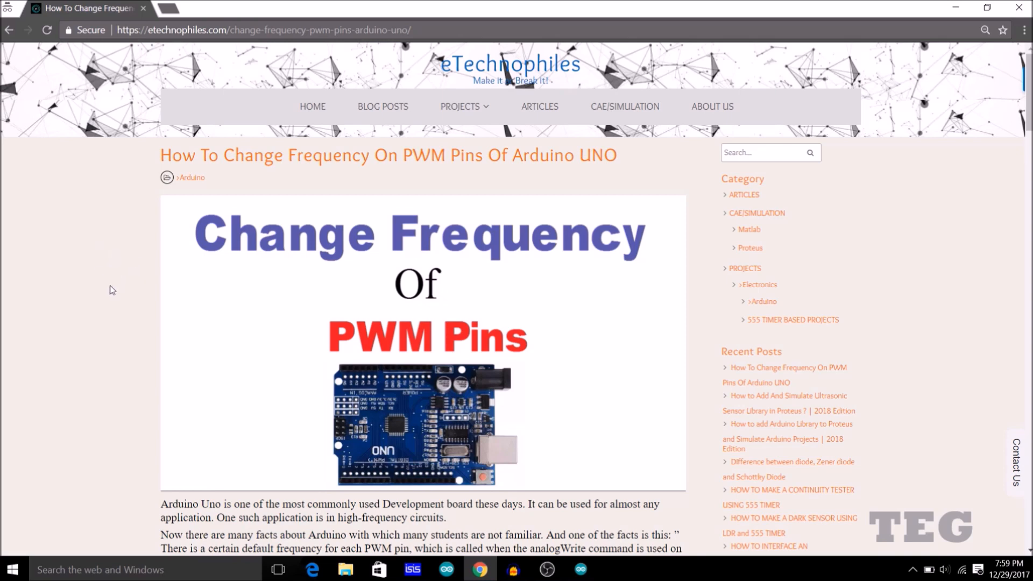
pyautogui.moveTo(126, 239)
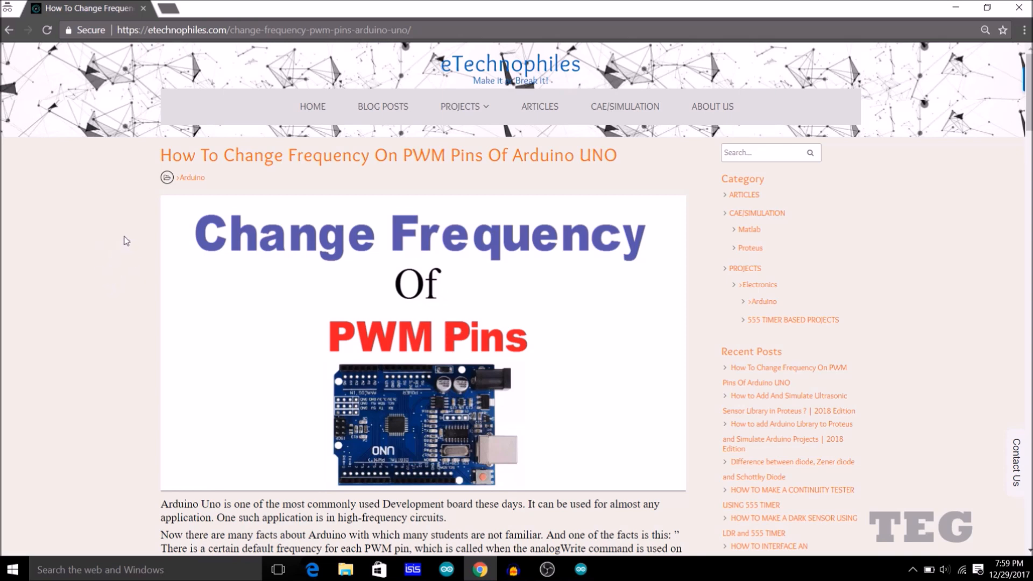
pyautogui.moveTo(111, 243)
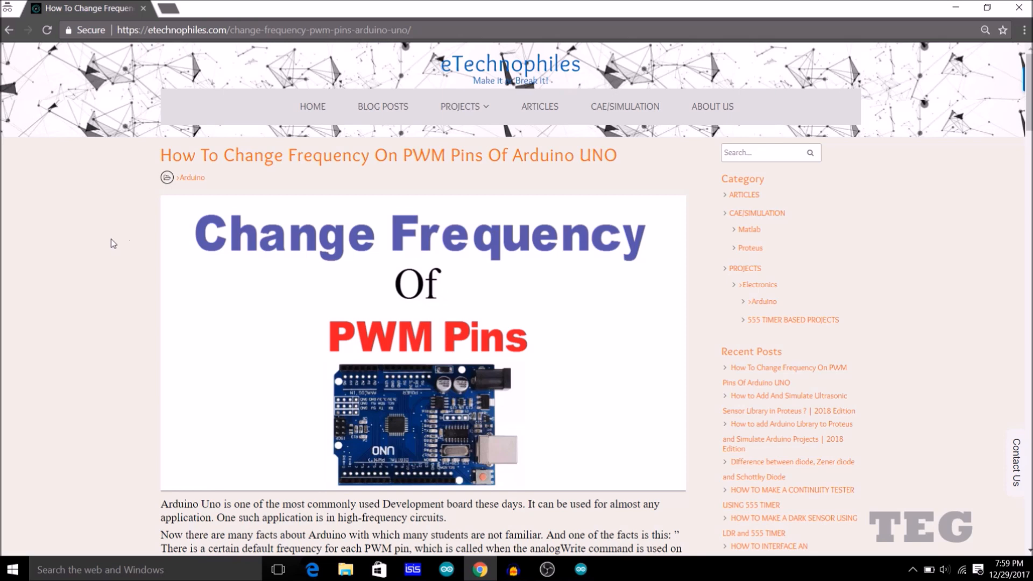
pyautogui.moveTo(112, 271)
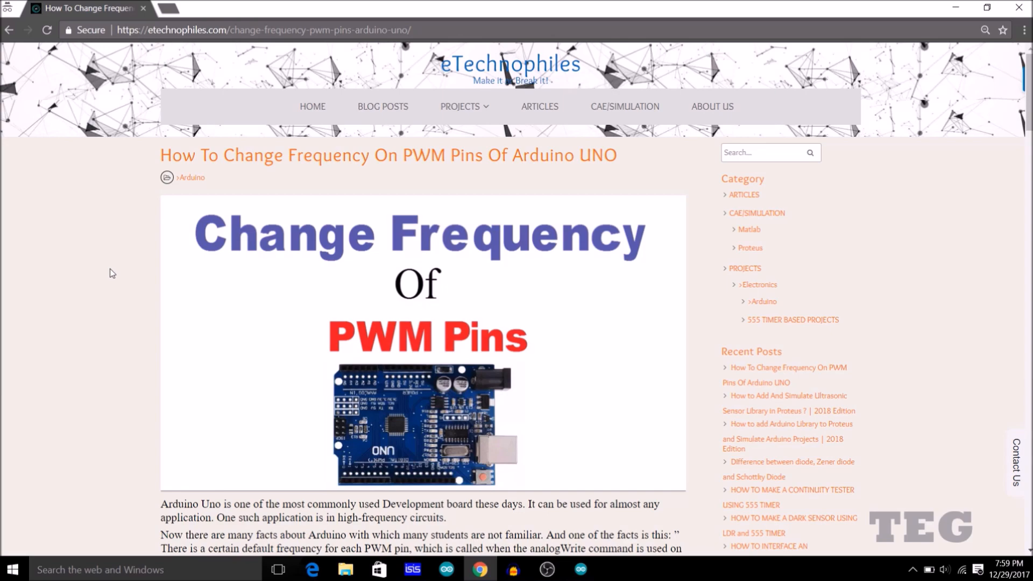
# - Scroll to the Arduino Uno PWM frequency table and highlight pin D11 in its heading
pyautogui.scroll(-3)
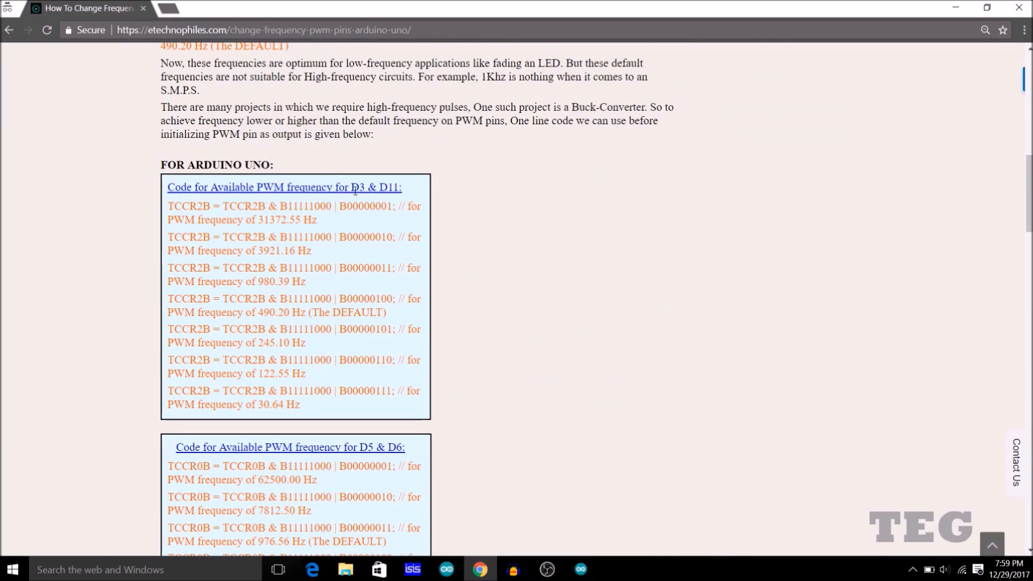
pyautogui.doubleClick(389, 187)
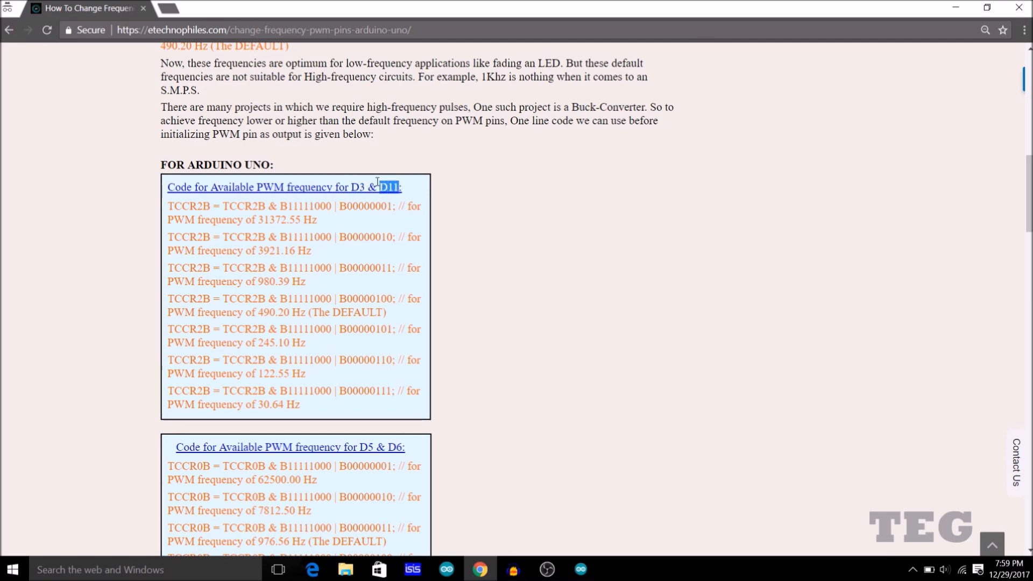
pyautogui.moveTo(258, 313)
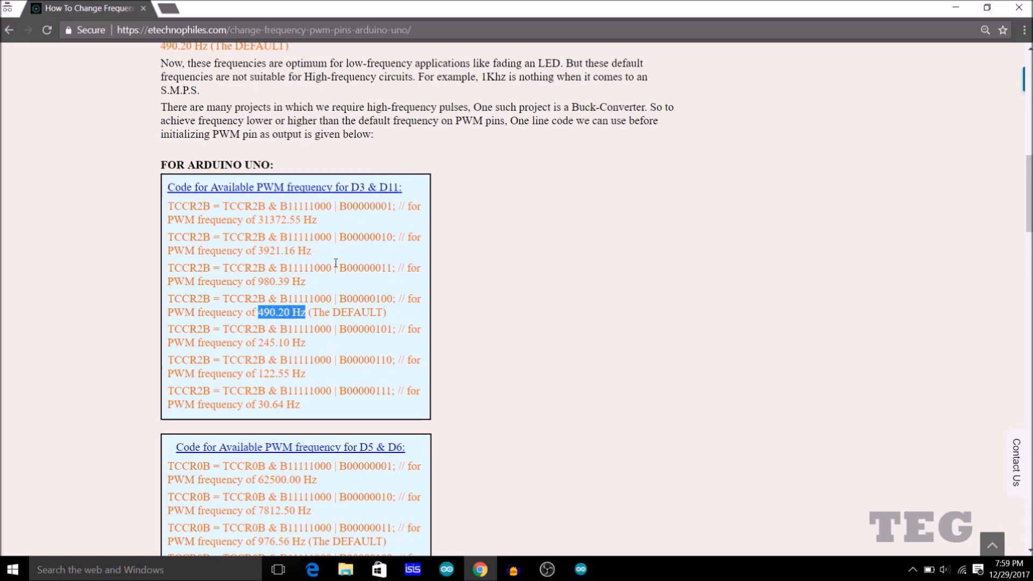
pyautogui.moveTo(112, 263)
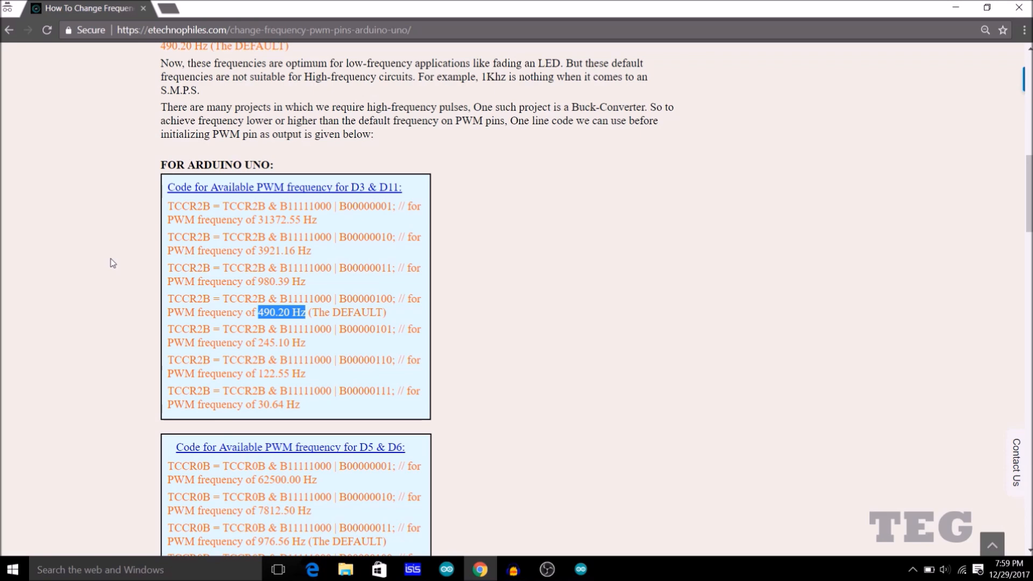
pyautogui.moveTo(126, 245)
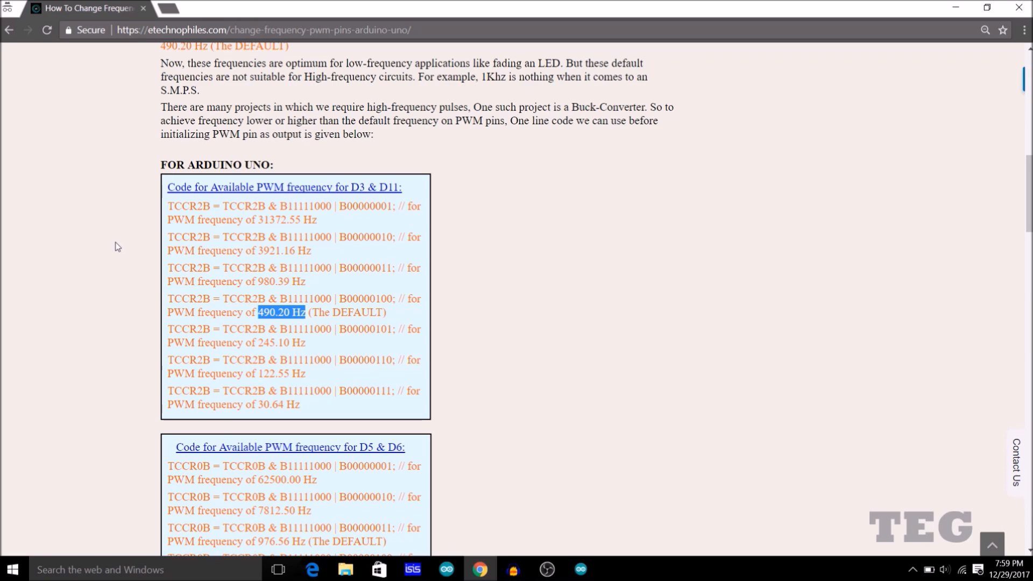
pyautogui.moveTo(127, 239)
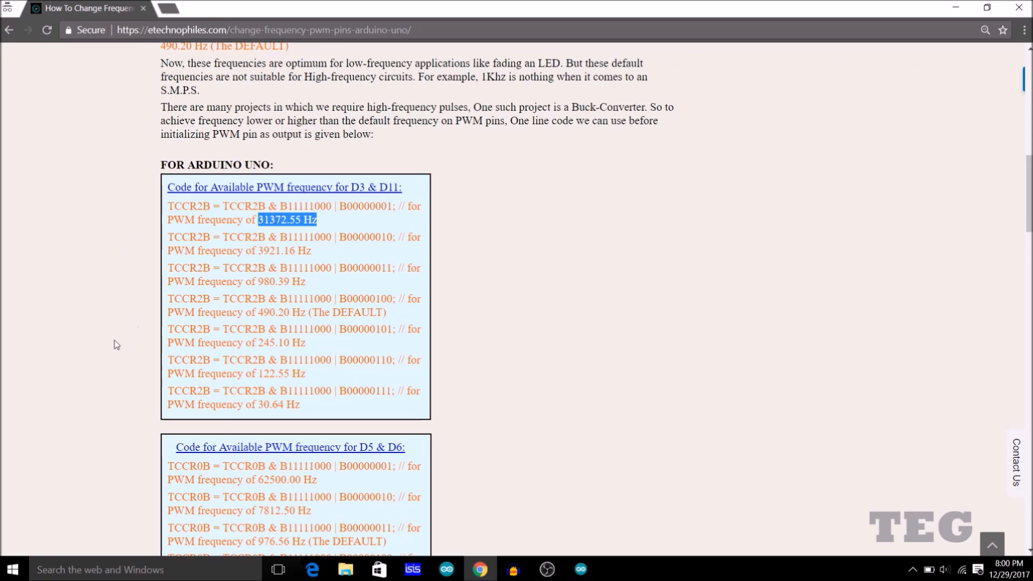
pyautogui.moveTo(124, 379)
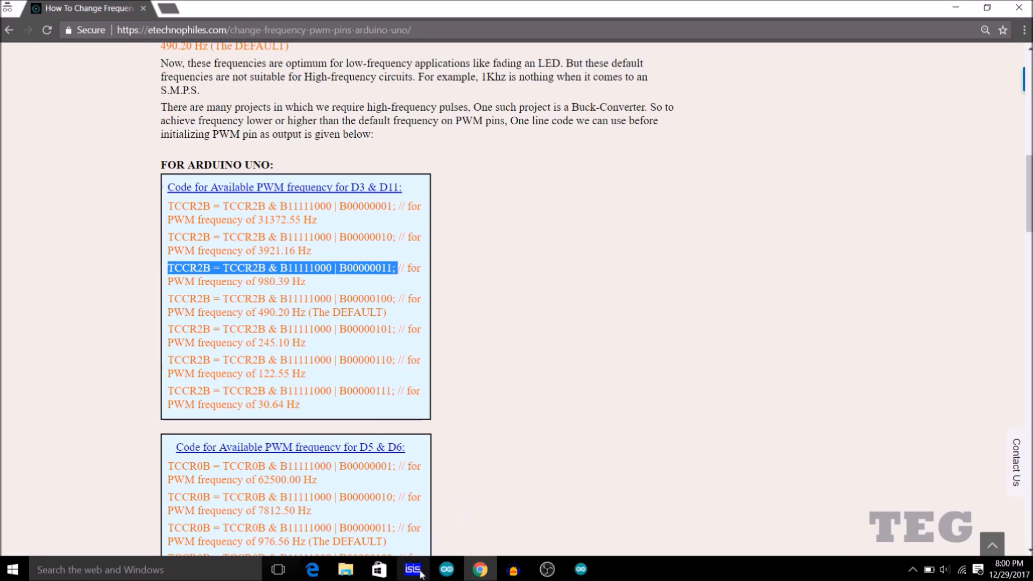
# - Complete the wire from the second Arduino's PWM pin to oscilloscope input B, then return to the article
pyautogui.click(412, 569)
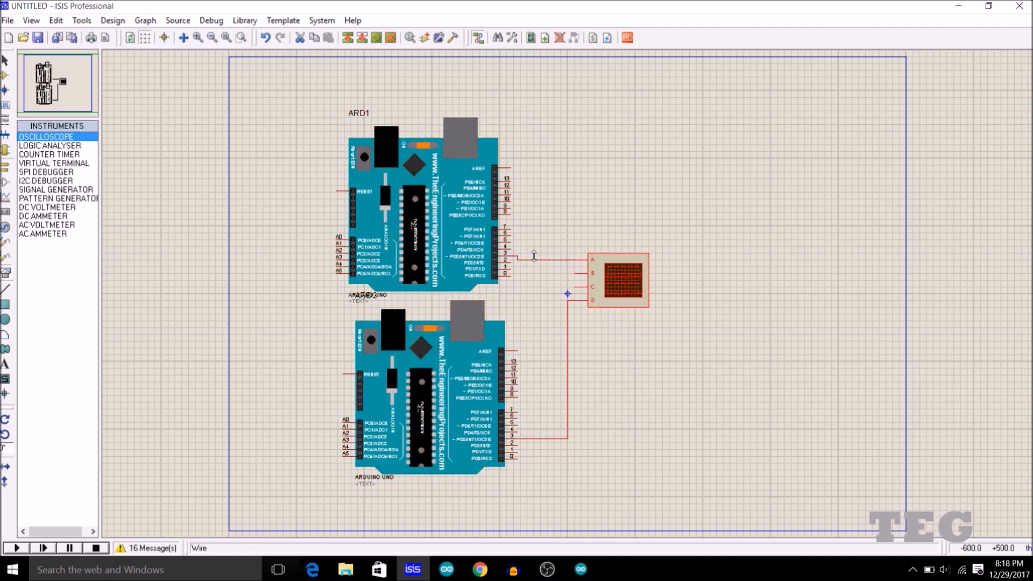
pyautogui.click(620, 279)
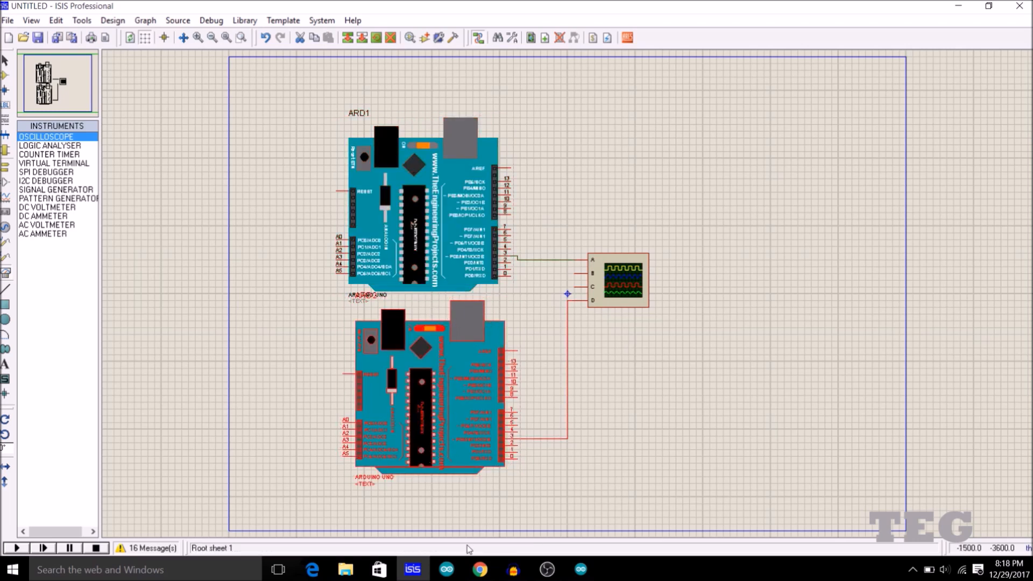
pyautogui.click(479, 569)
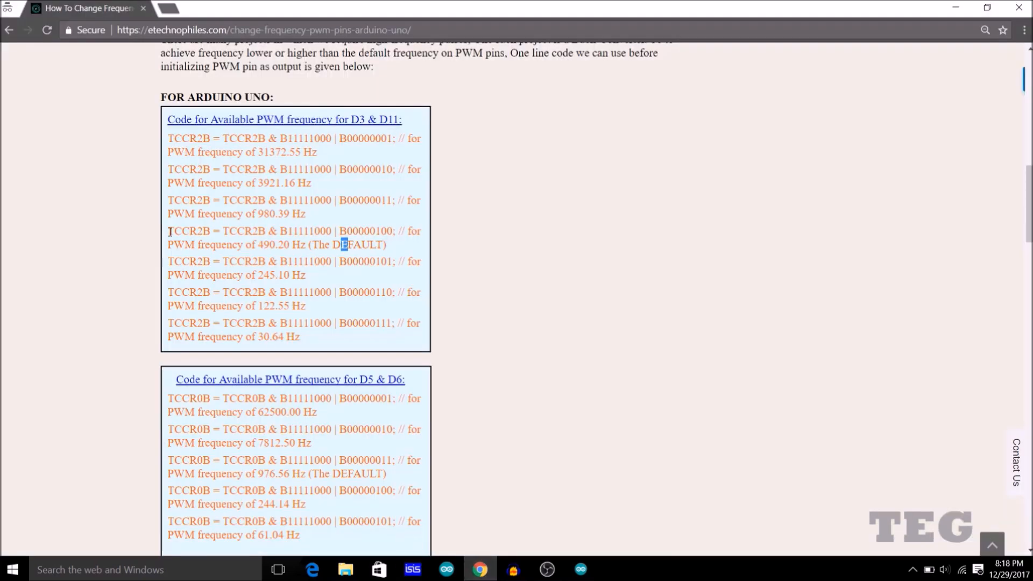
# - Highlight the default-frequency line, then the frequency-setting line in Program B for pin 3
pyautogui.moveTo(342, 238); pyautogui.dragTo(168, 230)
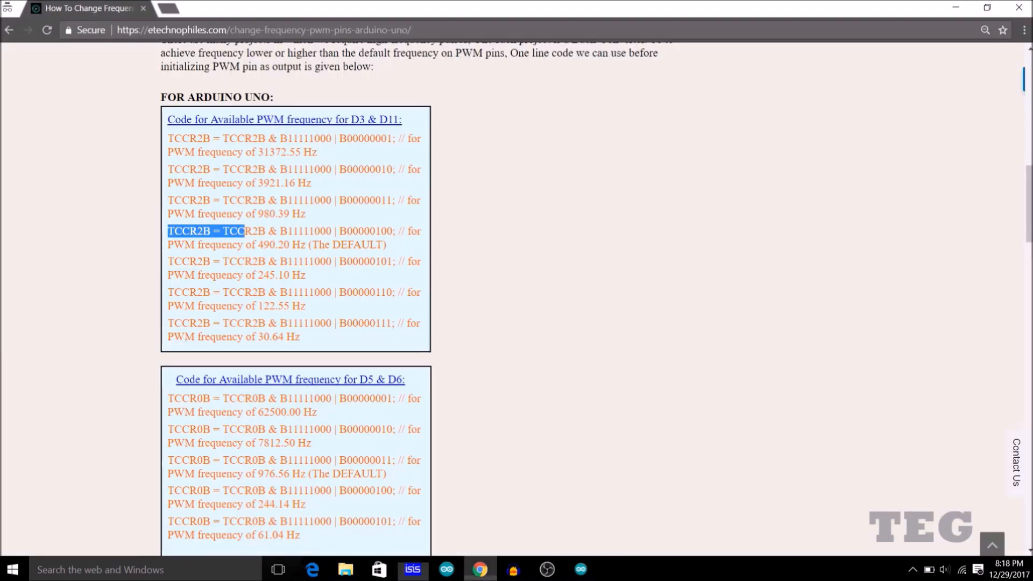
pyautogui.scroll(-3)
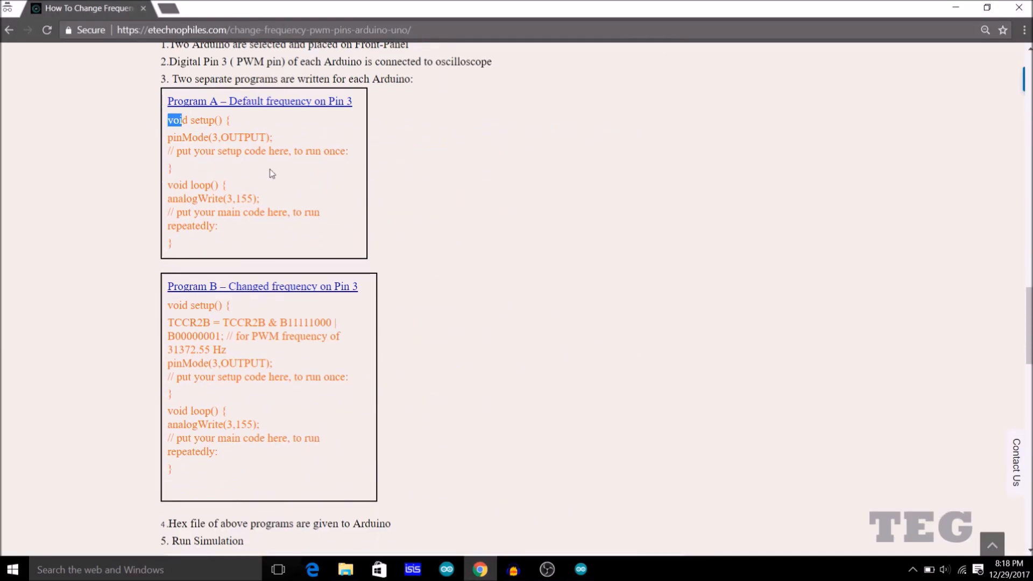
pyautogui.click(181, 139)
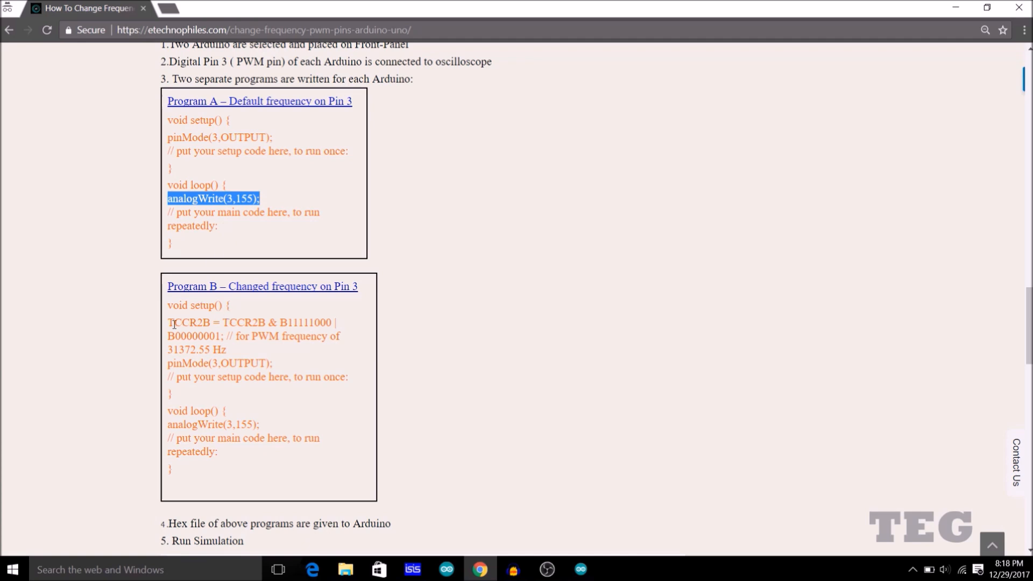
pyautogui.moveTo(168, 322); pyautogui.dragTo(224, 336)
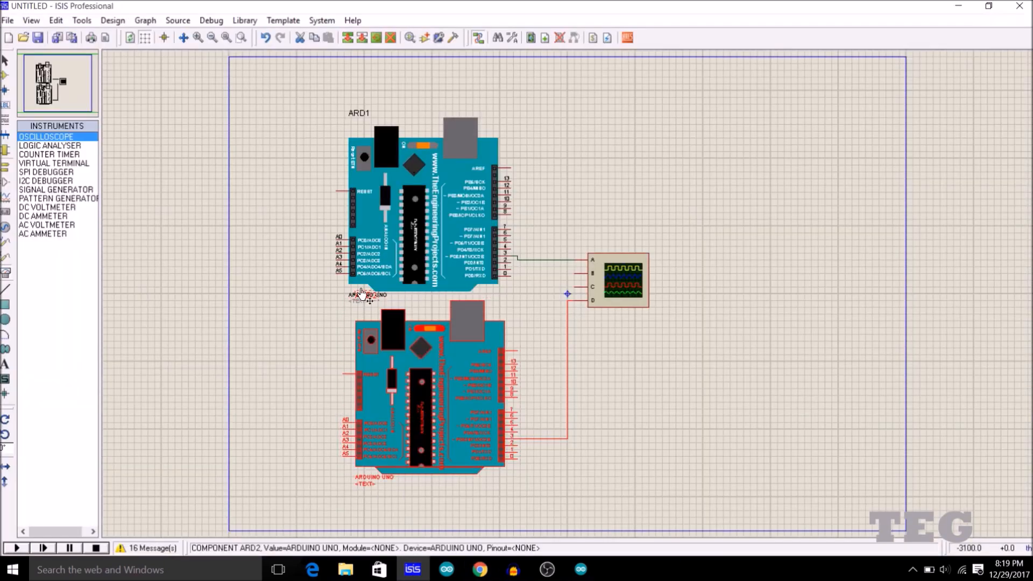
# - Bring up the blank Arduino IDE sketch, then switch back to the article
pyautogui.click(479, 569)
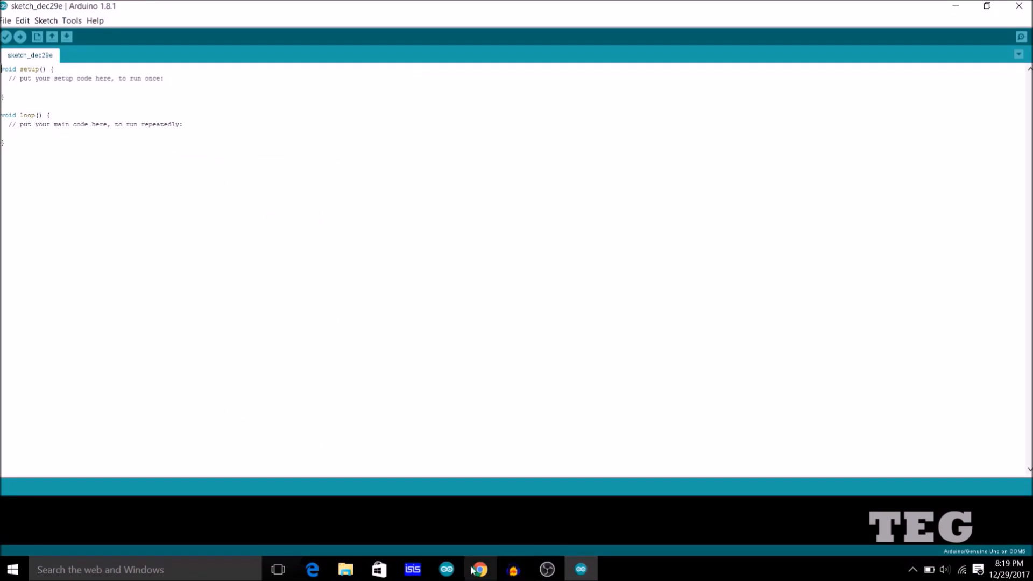
pyautogui.click(479, 569)
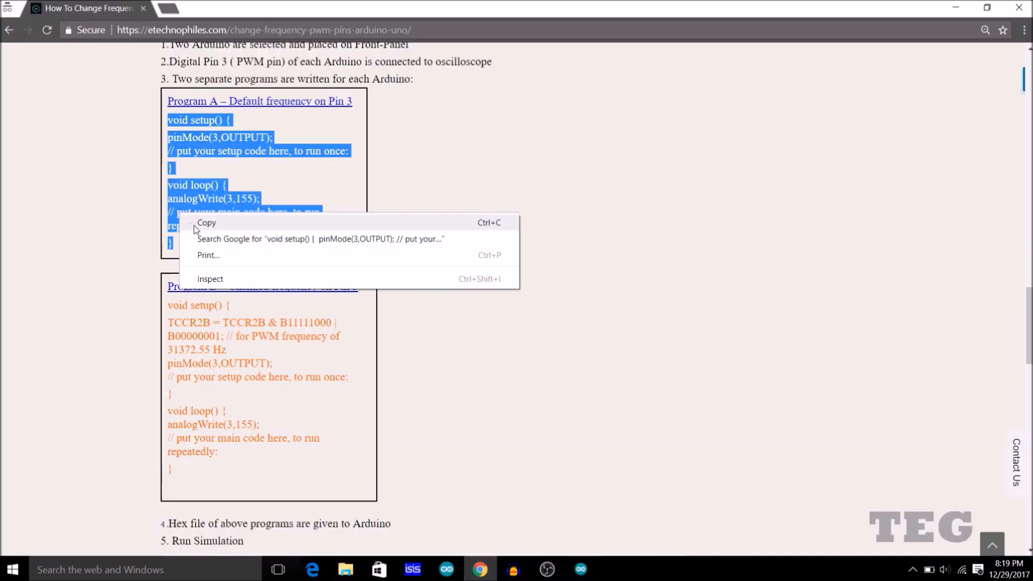
# - Copy the Program A code with pinMode(3,OUTPUT) and analogWrite(3,155) for the sketch
pyautogui.click(578, 568)
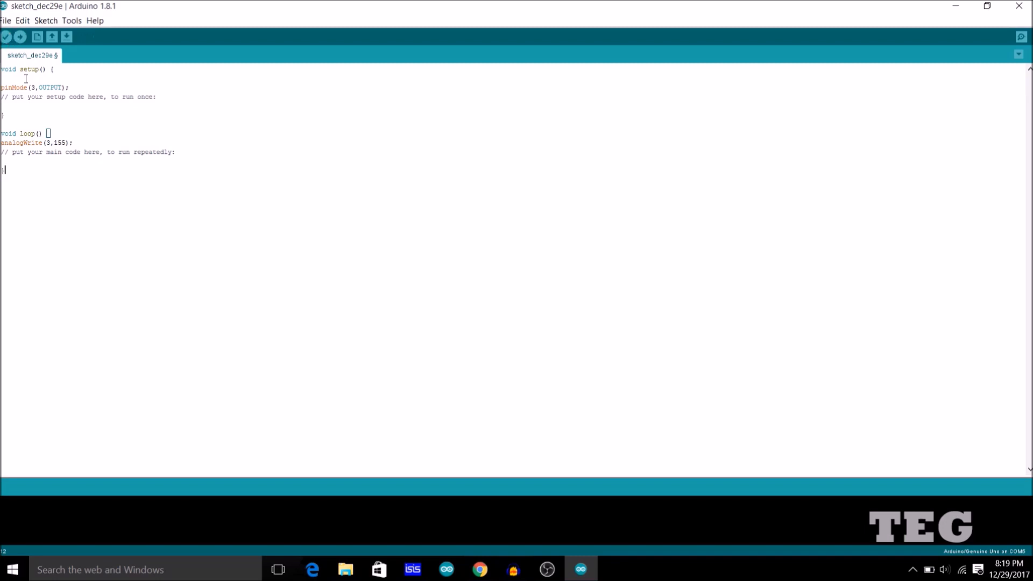
pyautogui.moveTo(7, 36)
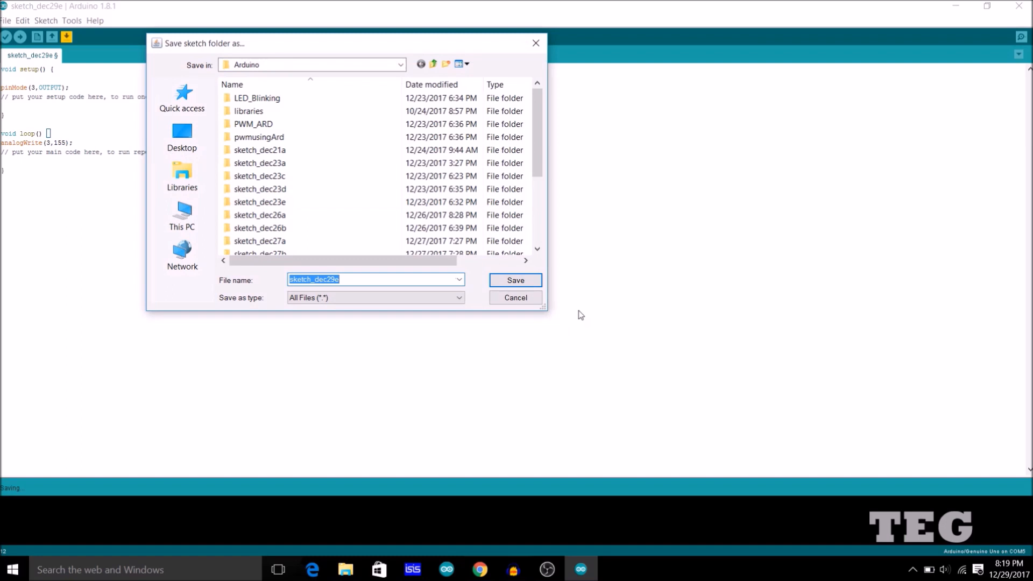
# - Create a new blank sketch via File > New and maximize its window
pyautogui.click(514, 279)
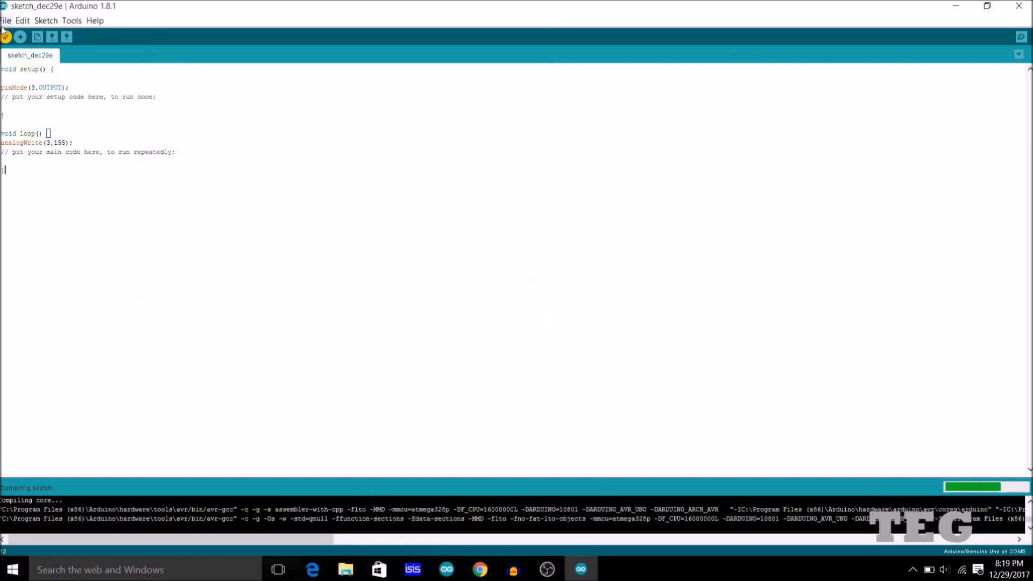
pyautogui.click(5, 20)
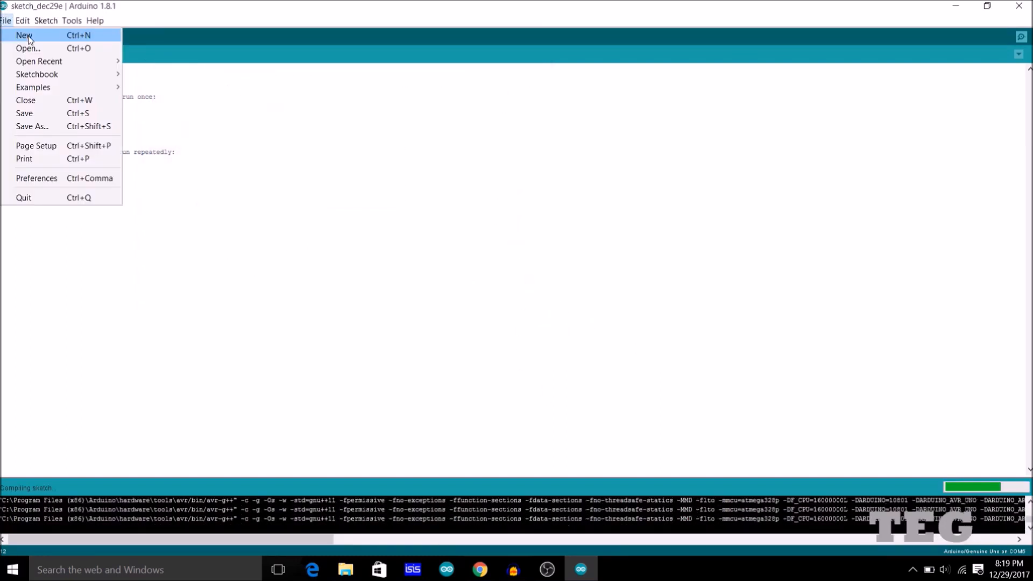
pyautogui.click(25, 34)
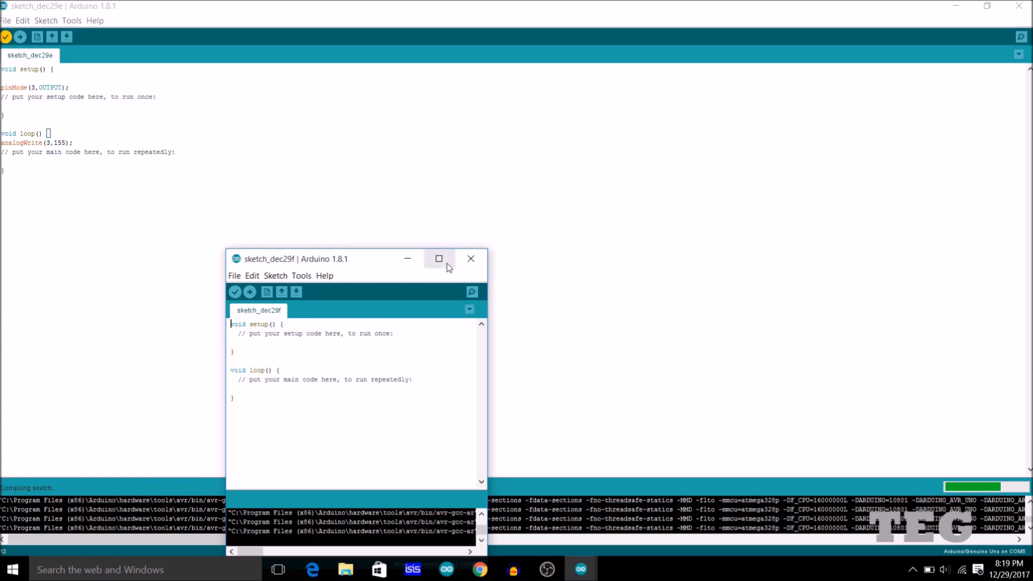
pyautogui.click(439, 258)
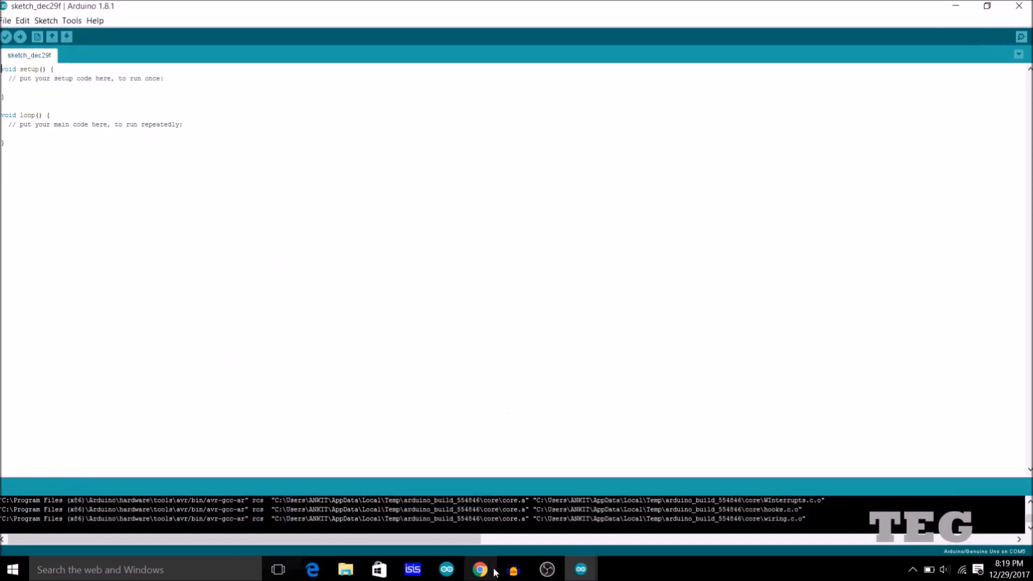
# - Copy Program B from the website and paste it into the new sketch
pyautogui.click(479, 569)
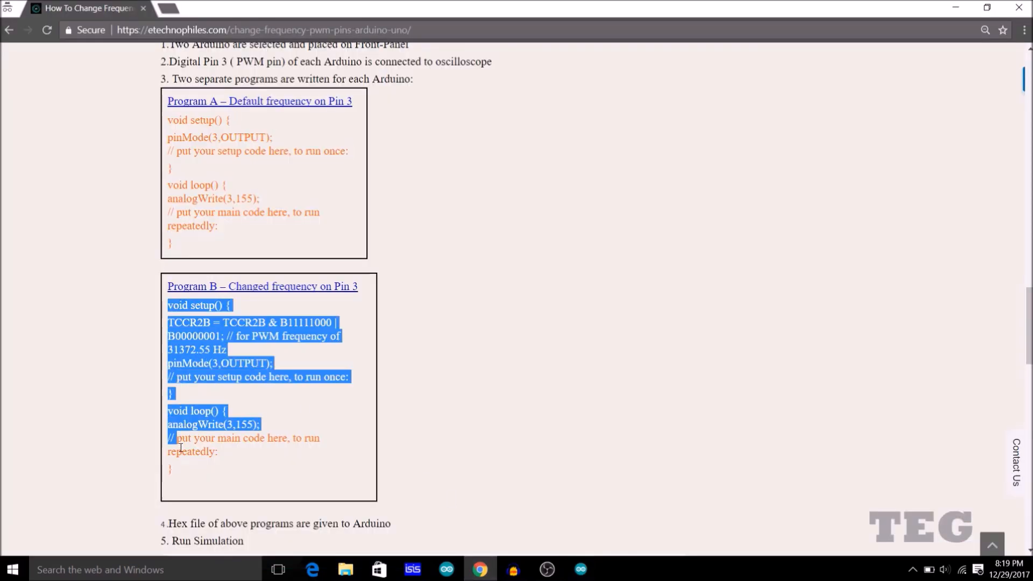
pyautogui.rightClick(191, 448)
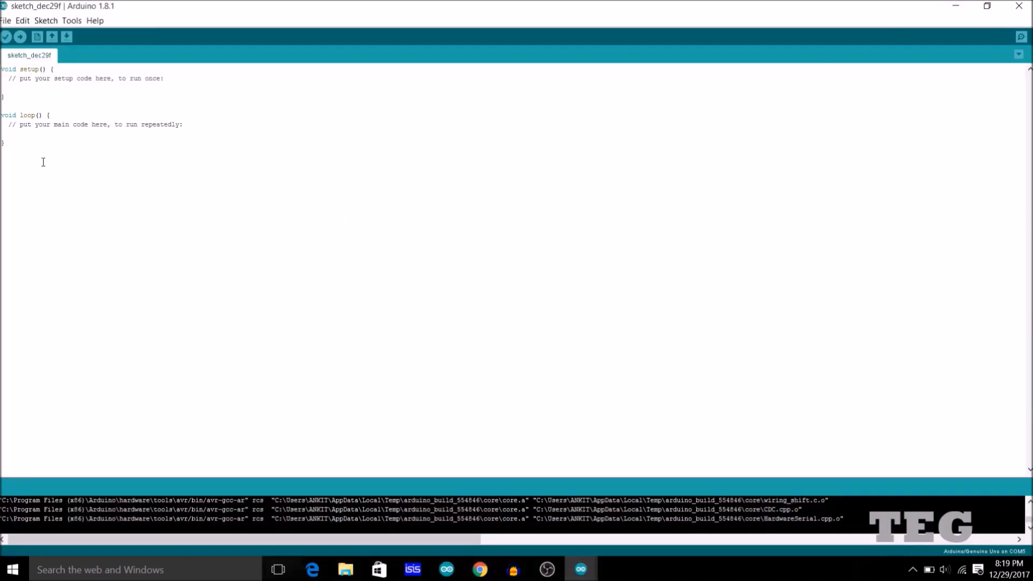
pyautogui.press('ctrl+a')
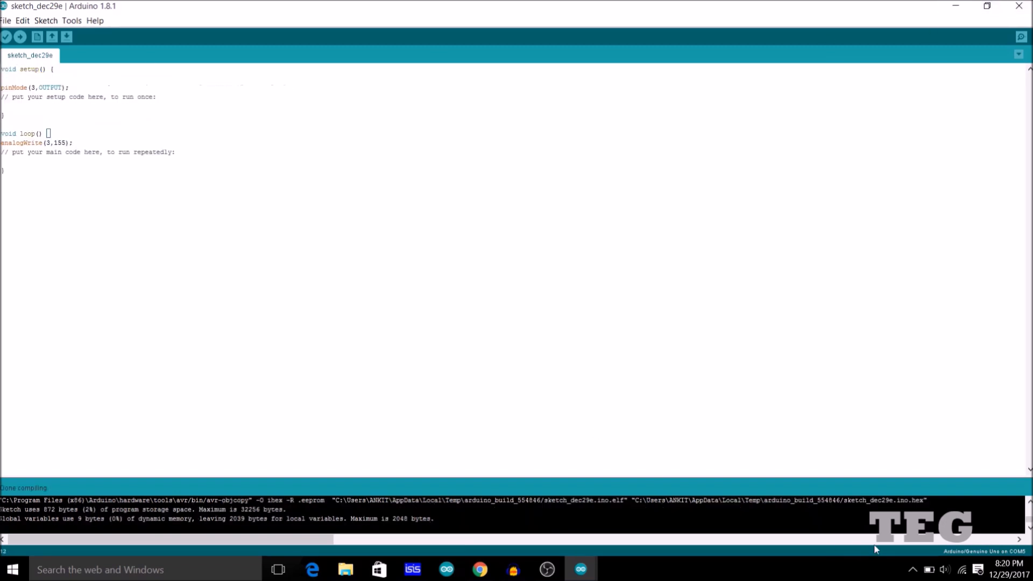
pyautogui.moveTo(926, 503)
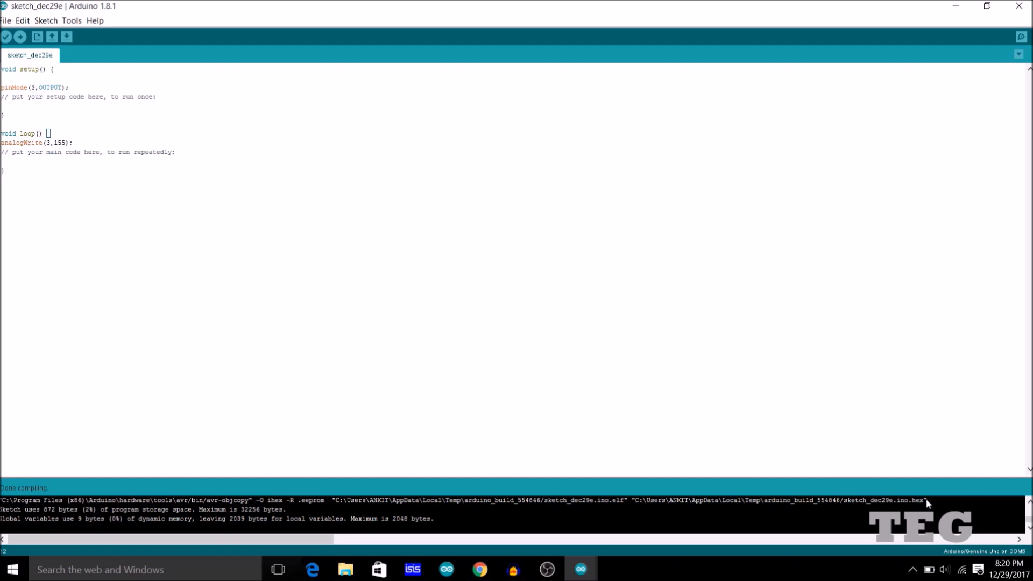
# - Select the compiled .hex file path in the build output console
pyautogui.doubleClick(920, 500)
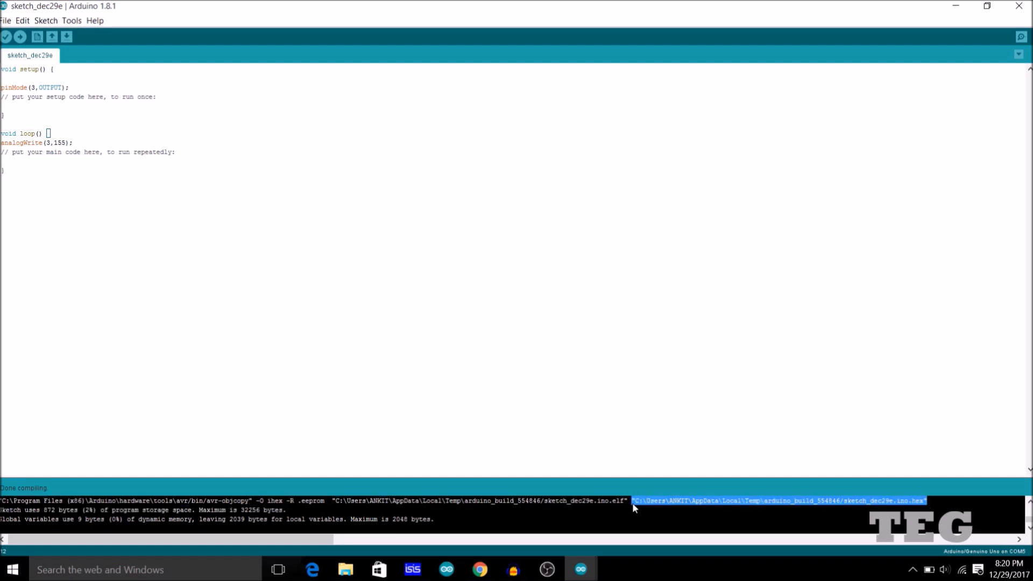
pyautogui.moveTo(586, 531)
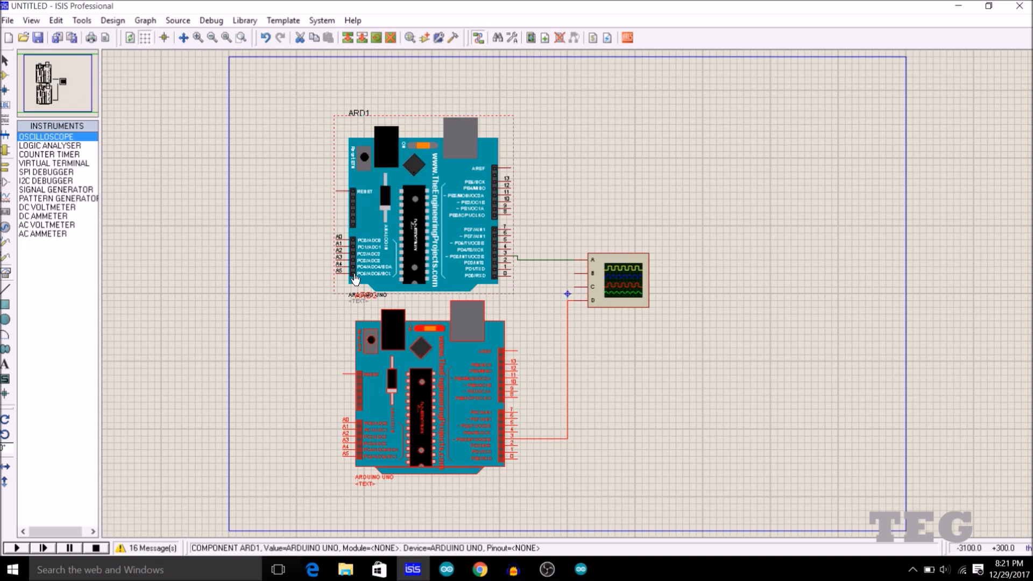
# - Set sketch_dec29e.ino.hex as ARD1's Program File in its Edit Component dialog
pyautogui.click(425, 204)
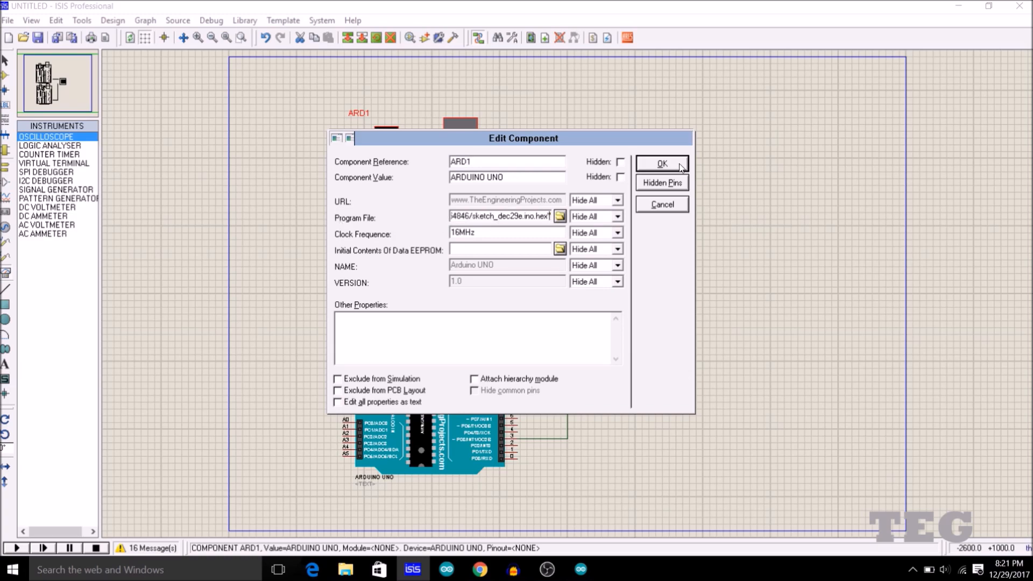
pyautogui.click(660, 163)
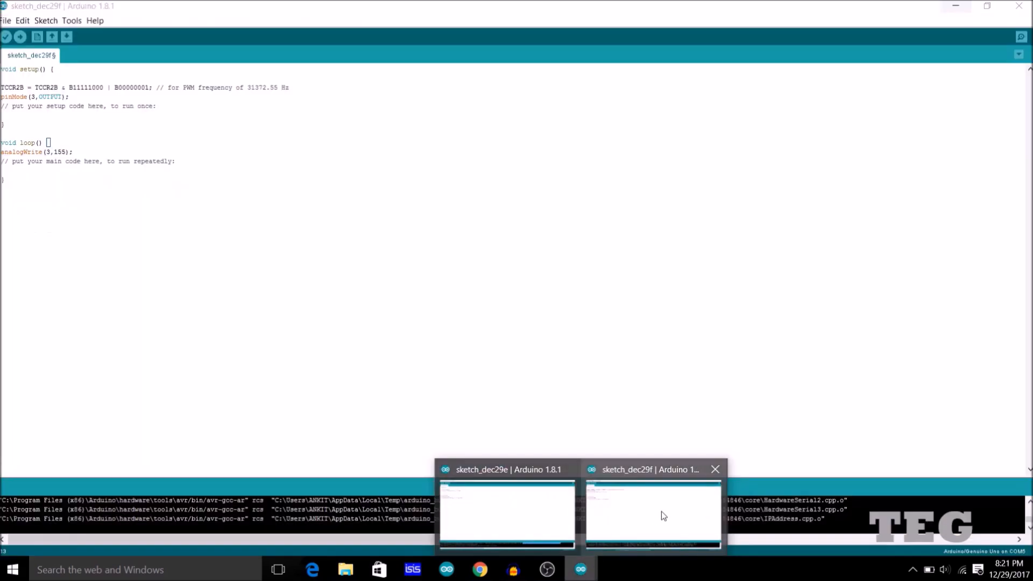
# - Verify and save the changed-frequency sketch, then set its sketch_dec29f hex as ARD2's Program File
pyautogui.click(52, 37)
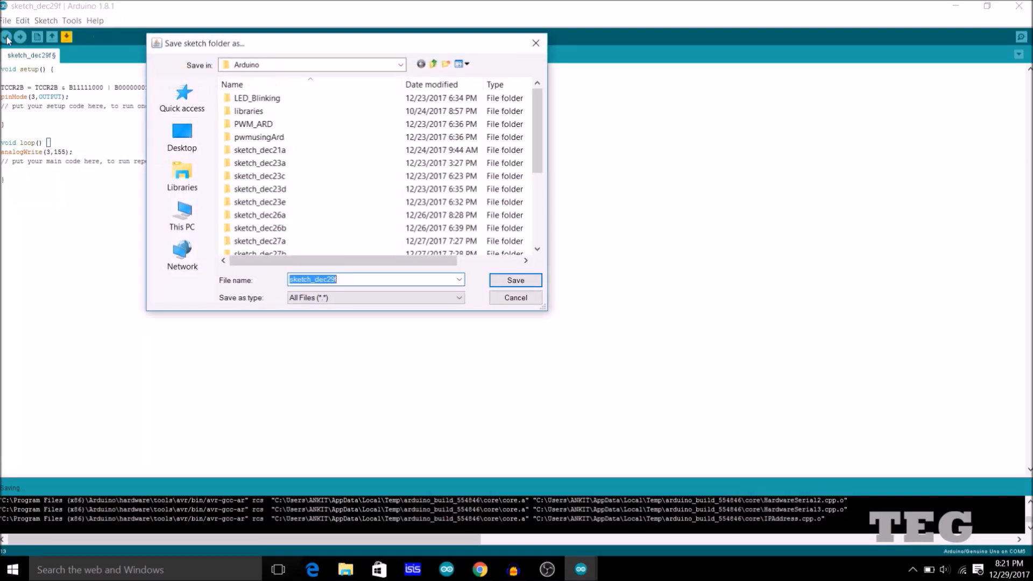
pyautogui.click(514, 280)
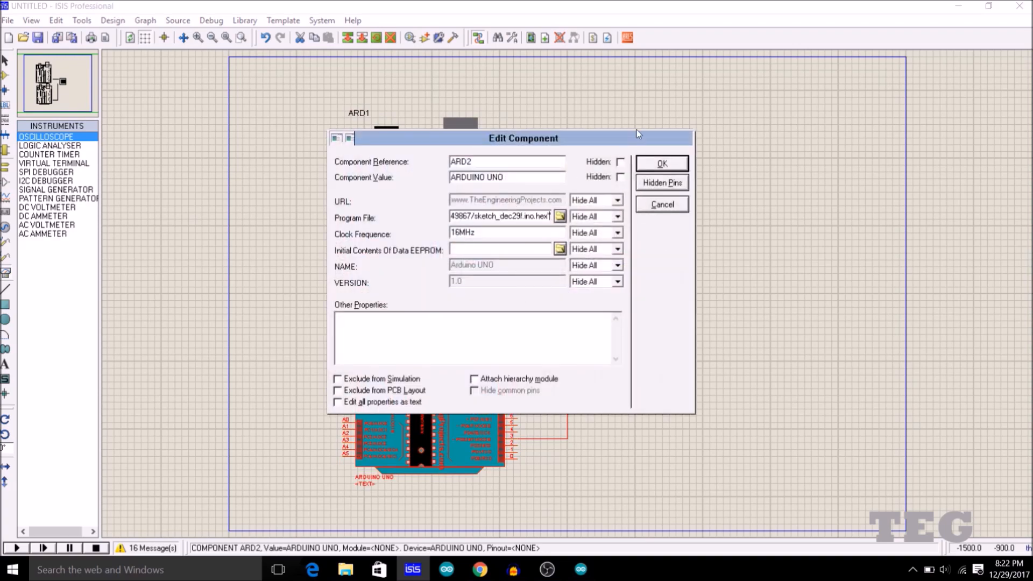
pyautogui.click(660, 162)
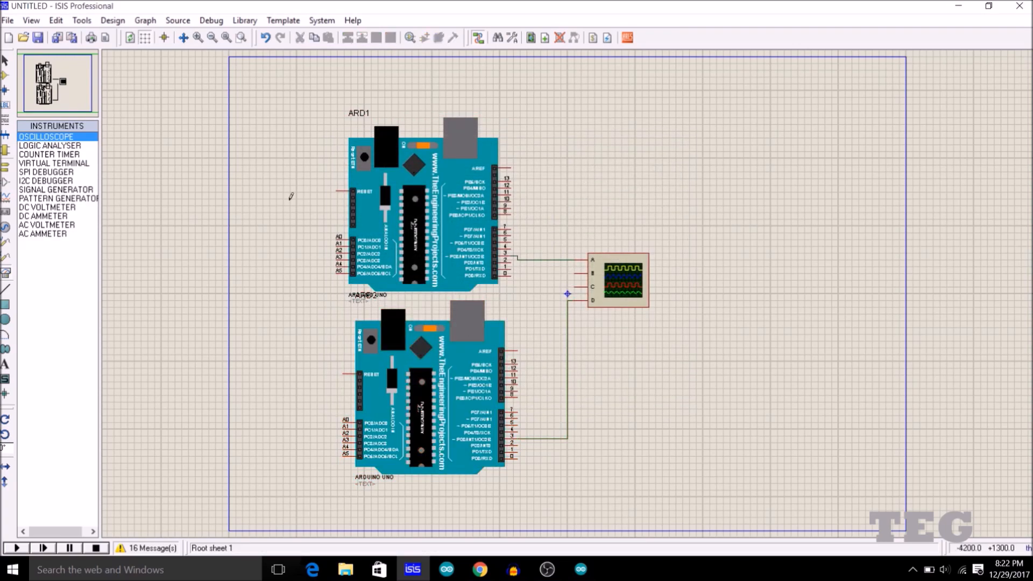
# - Start the simulation and open the Digital Oscilloscope display showing the square waves
pyautogui.click(16, 547)
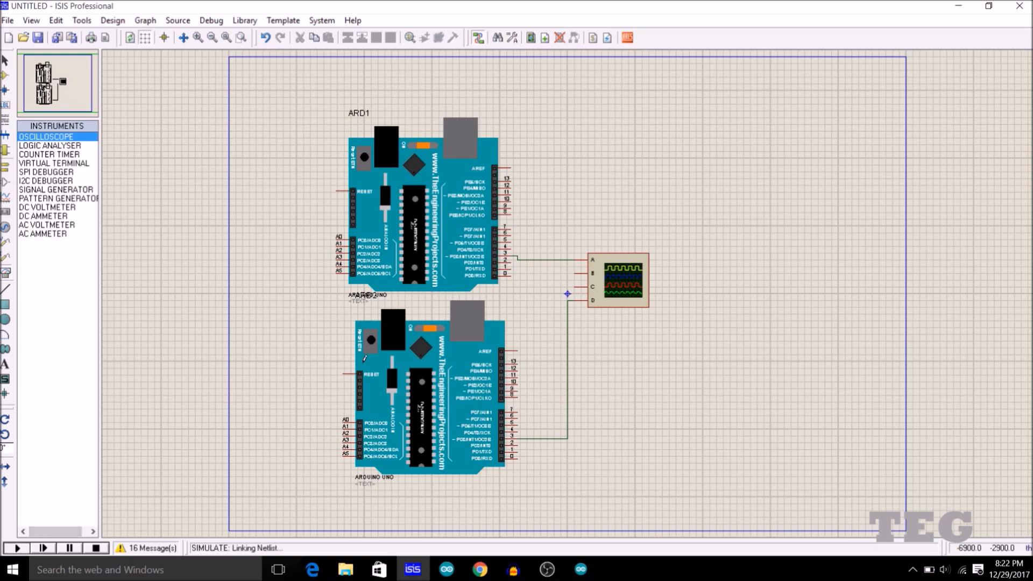
pyautogui.rightClick(617, 280)
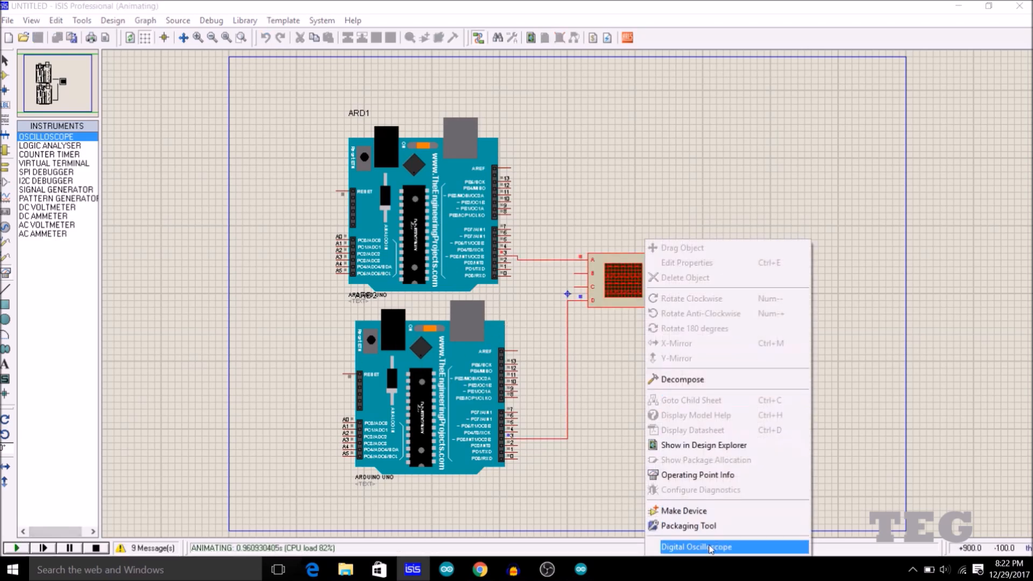
pyautogui.click(696, 546)
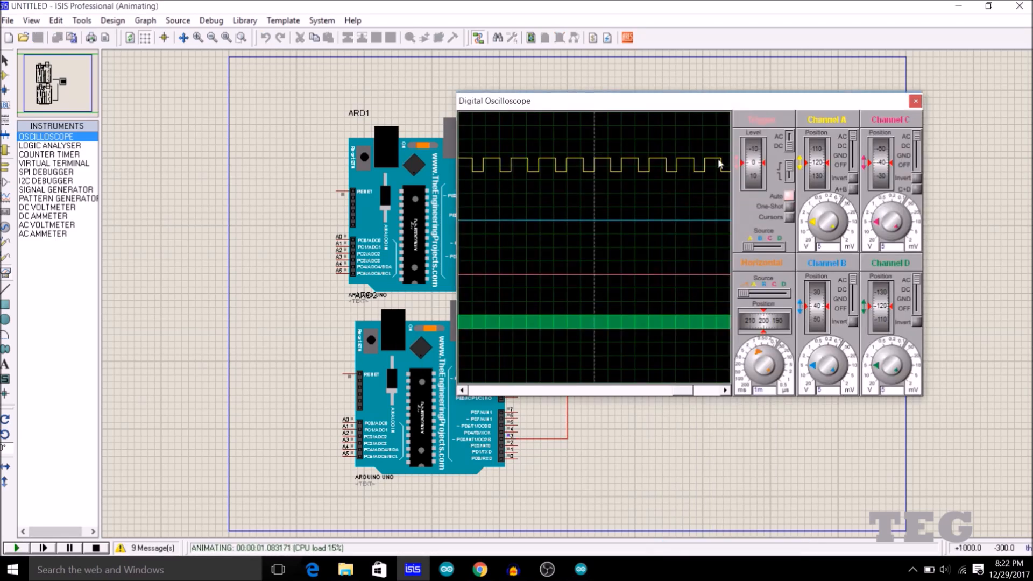
pyautogui.moveTo(579, 109)
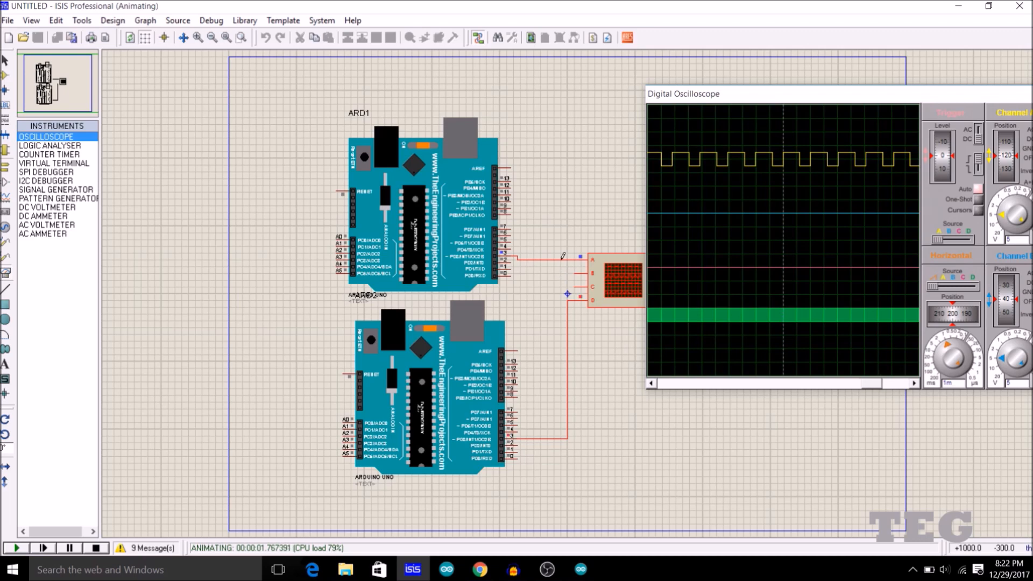
pyautogui.moveTo(489, 265)
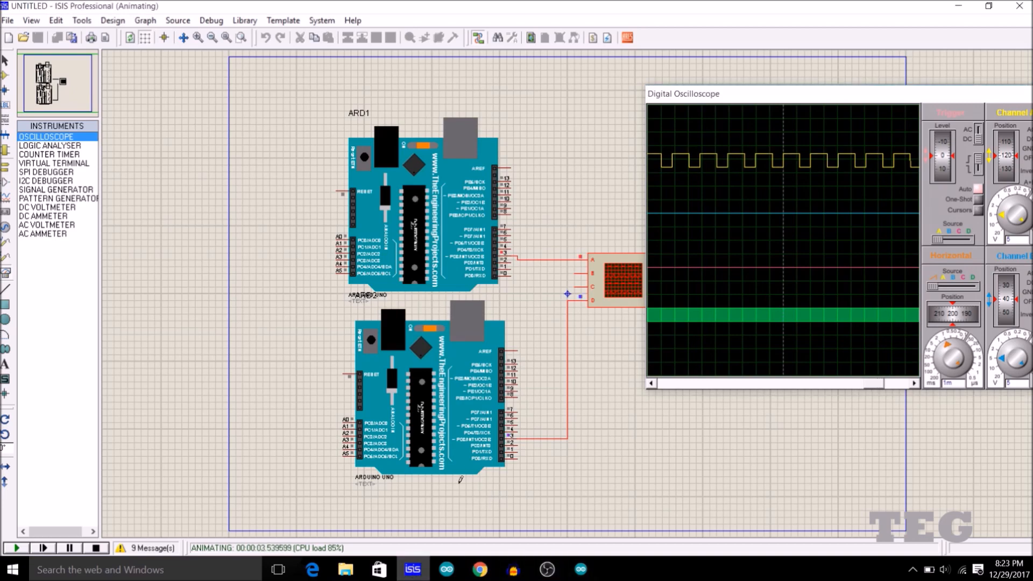
# - Briefly visit the article, then return to the running simulation
pyautogui.click(480, 569)
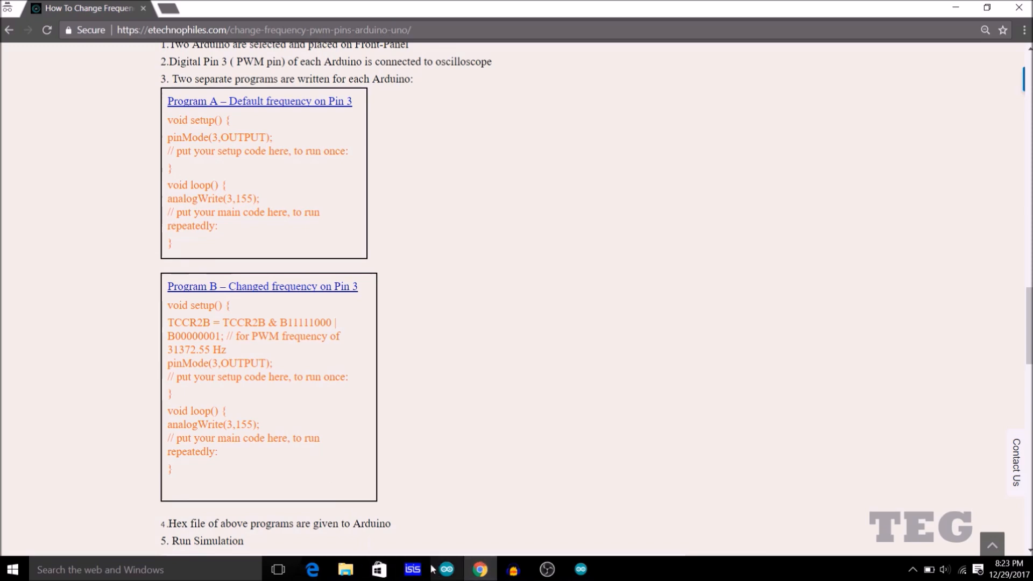
pyautogui.click(412, 569)
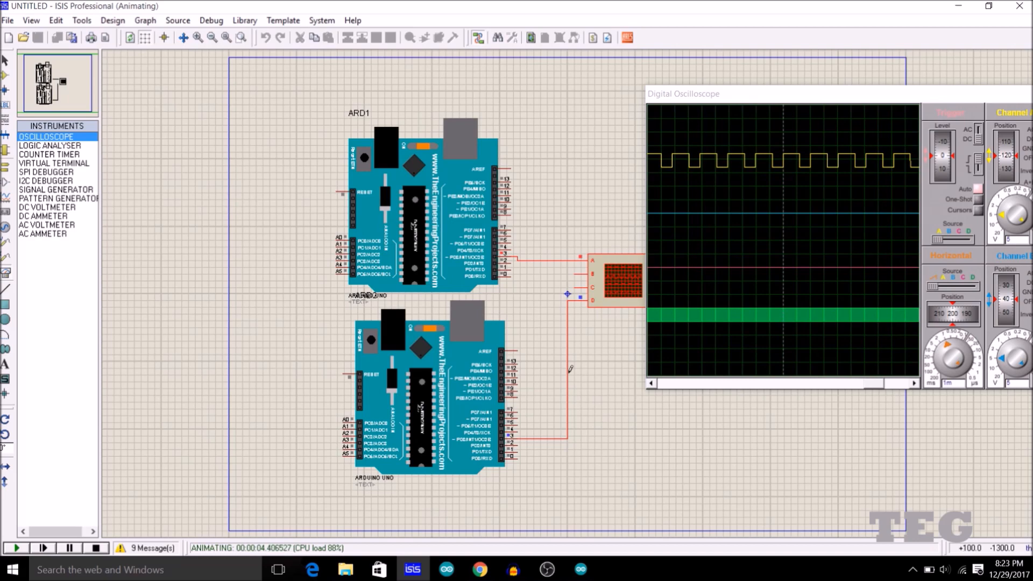
pyautogui.moveTo(700, 308)
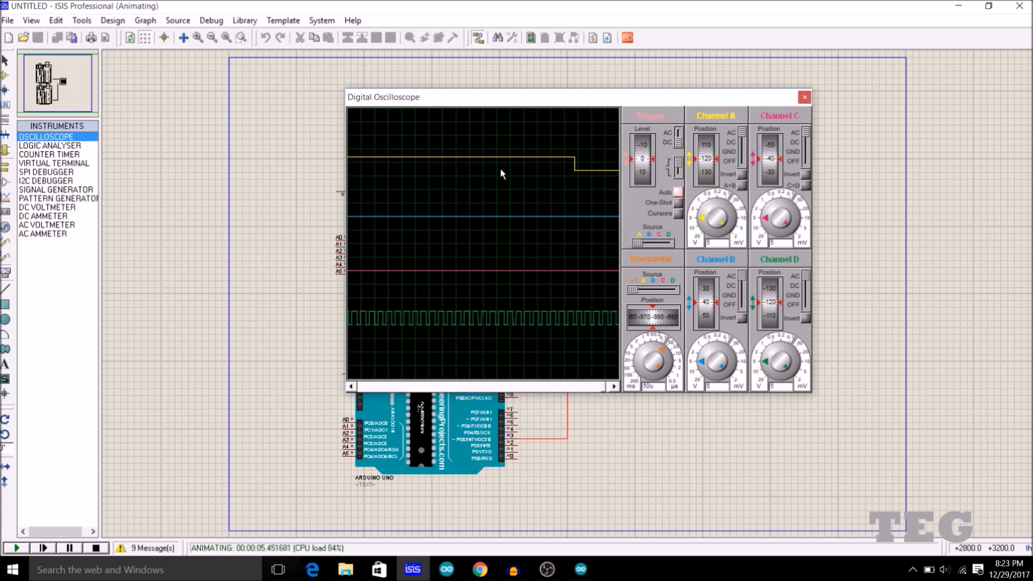
pyautogui.moveTo(491, 231)
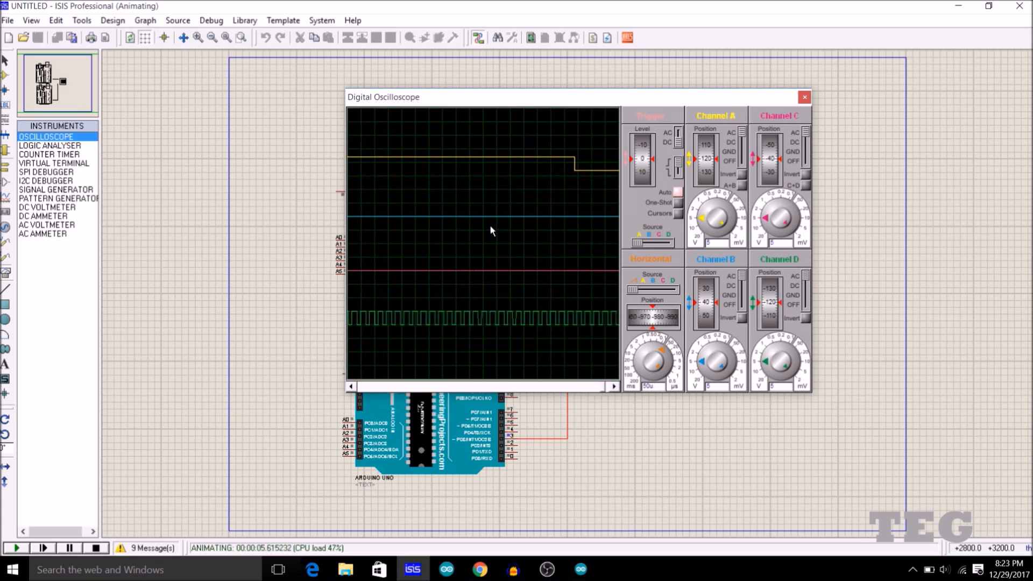